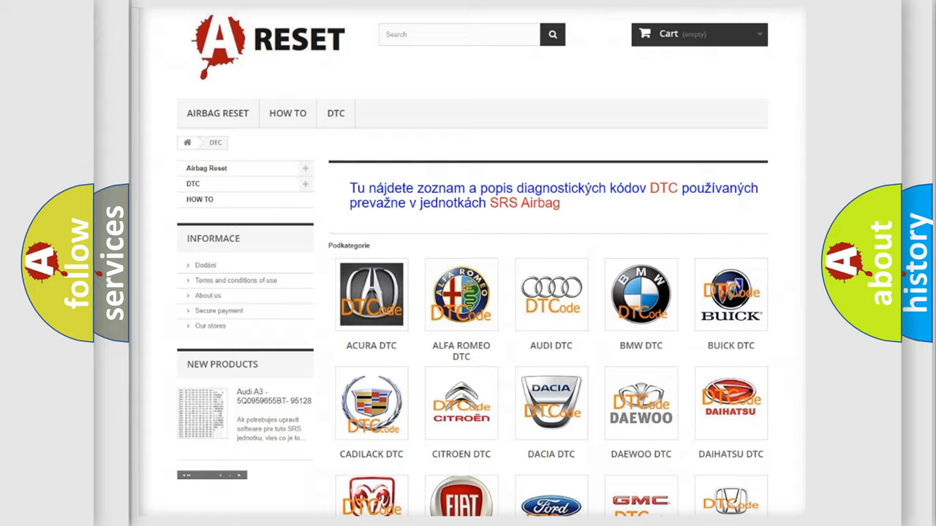
Step: Open the Chevrolet DTC subcategory page from the brand grid, listing codes from B0002
{"action": "scroll", "scroll_direction": "down", "scroll_amount": 3}
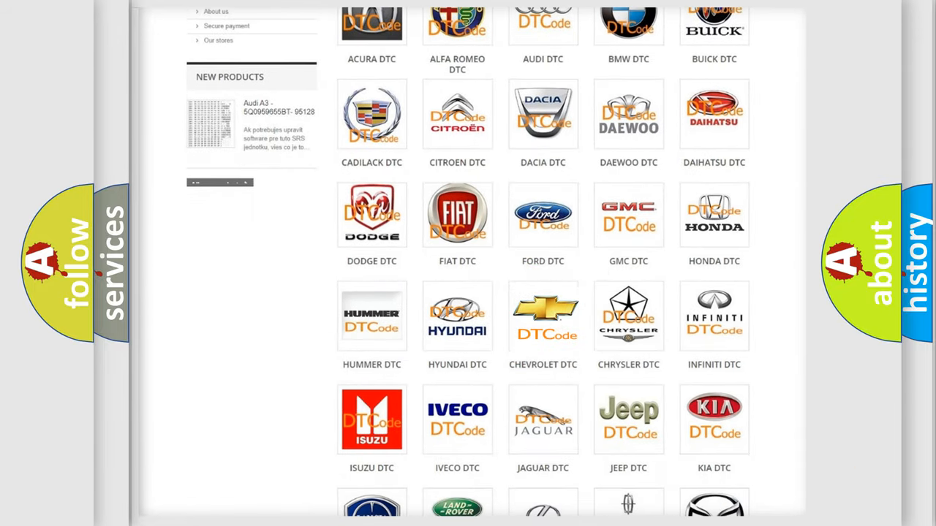
{"action": "left_click", "coordinate": [543, 316]}
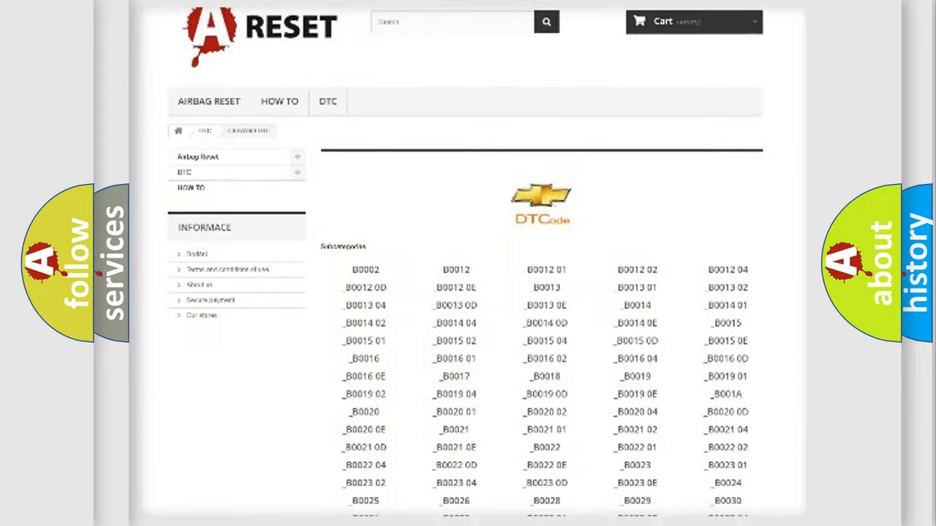
{"action": "scroll", "scroll_direction": "down", "scroll_amount": 3}
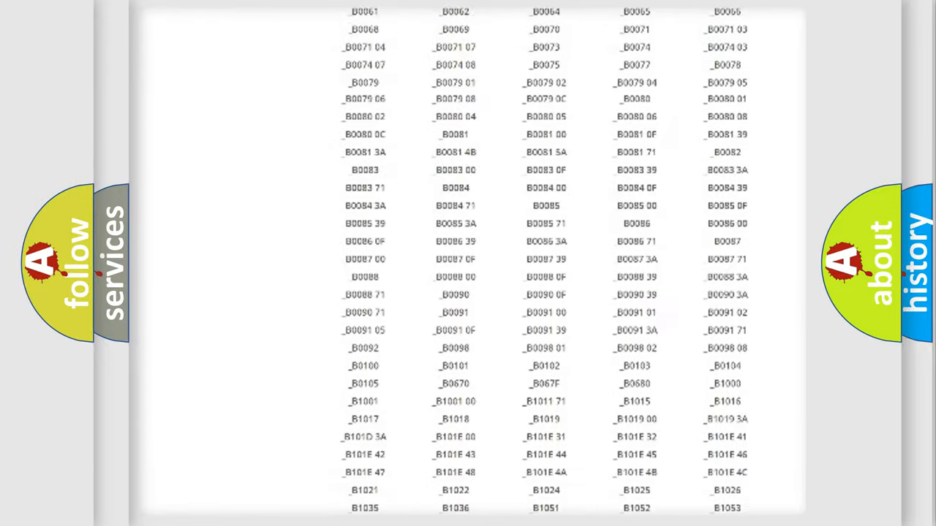
{"action": "scroll", "scroll_direction": "up", "scroll_amount": 3}
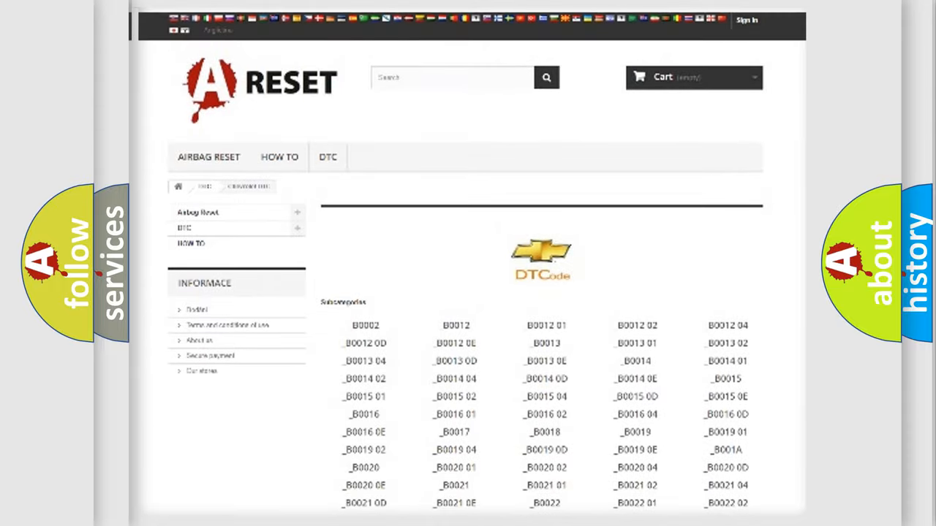